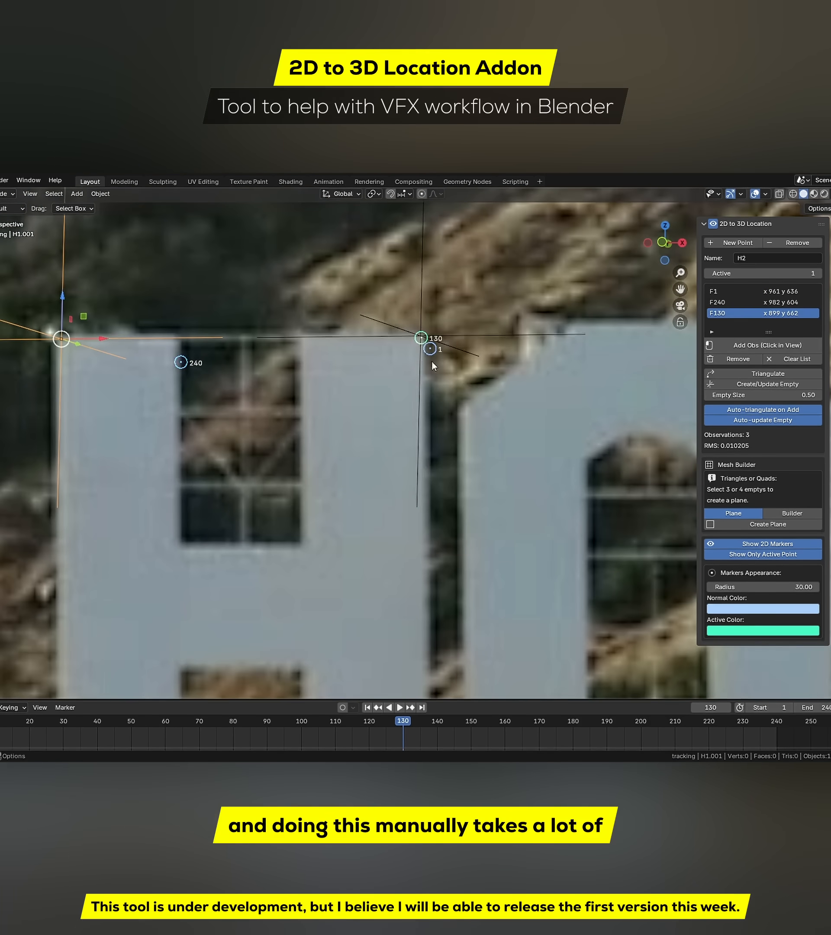
# - Play the Hollywood sign footage from frame 130 so the tracked letter markers advance
pyautogui.click(400, 707)
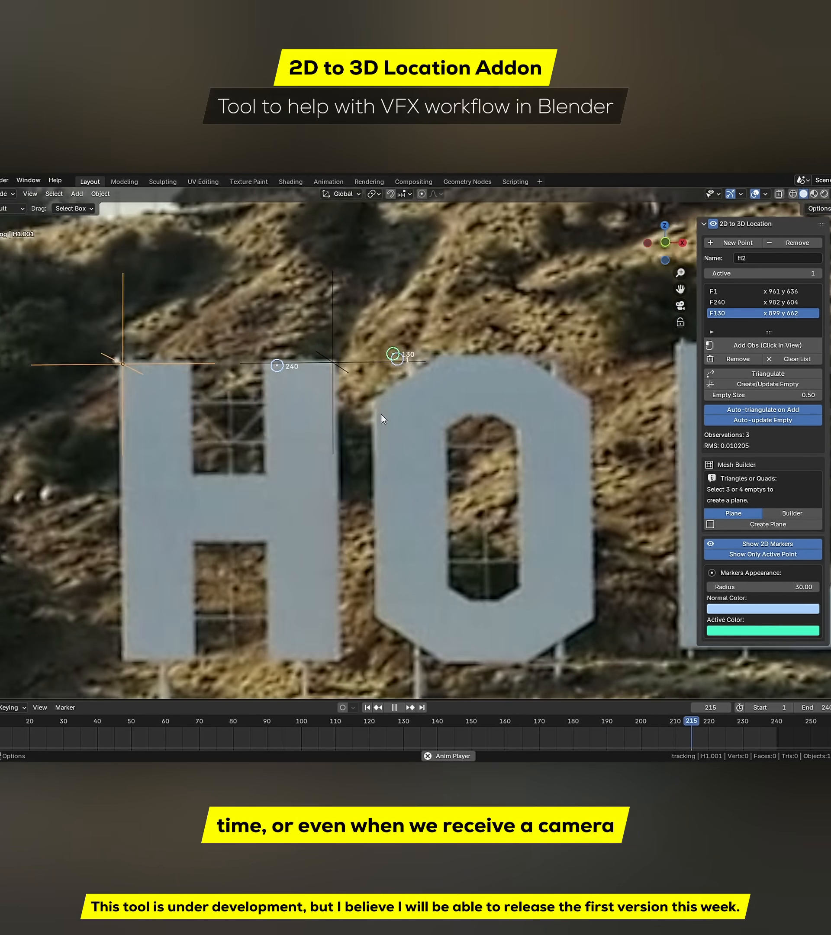